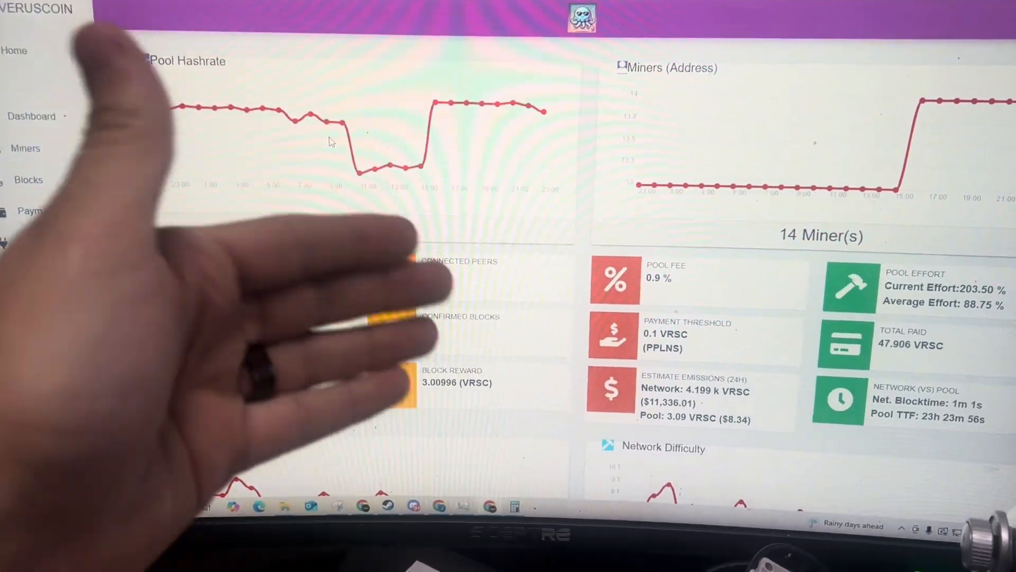
Step: Review the JellyFC pool dashboard overview before heading to the desktop archive
scroll(down, 3)
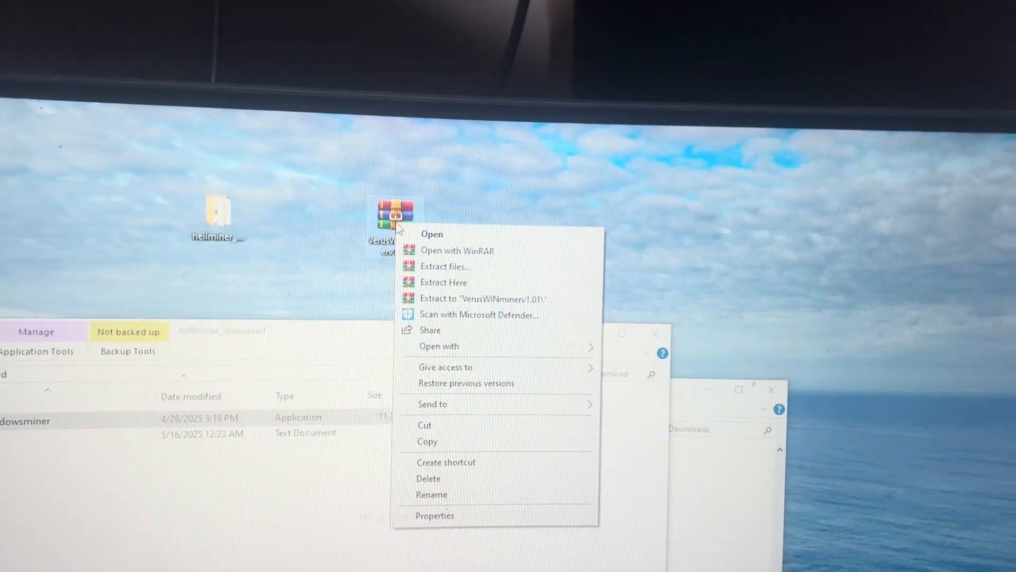
Step: Extract the VerusWINminerv1.01 archive with WinRAR and launch Veruswindowsminer
click(445, 266)
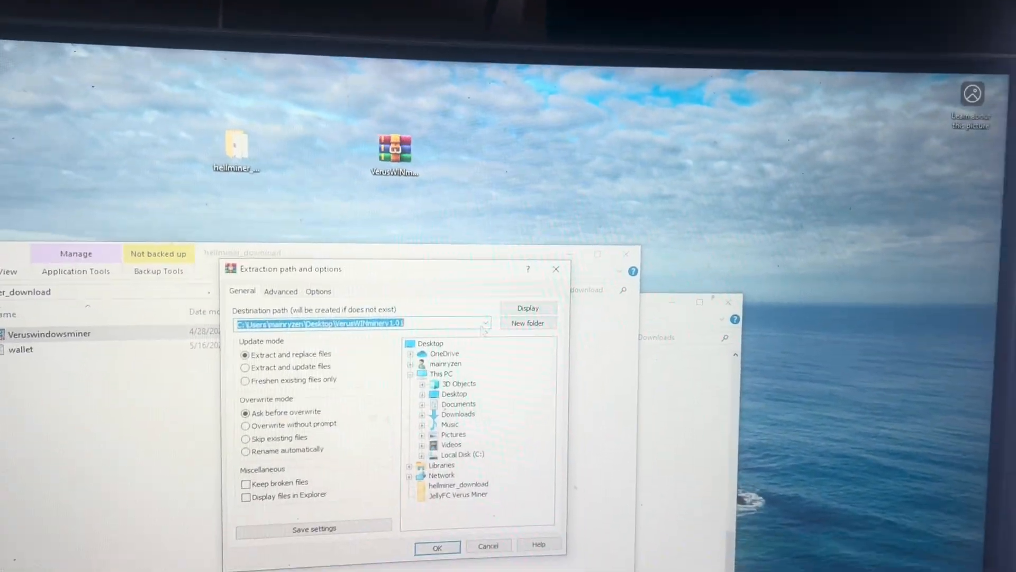
click(437, 547)
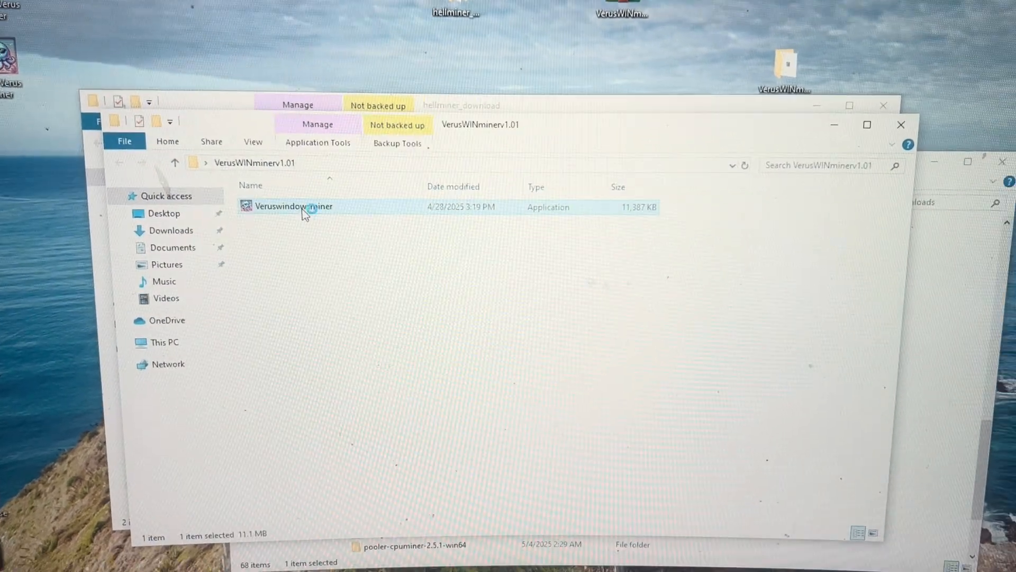
double_click(293, 206)
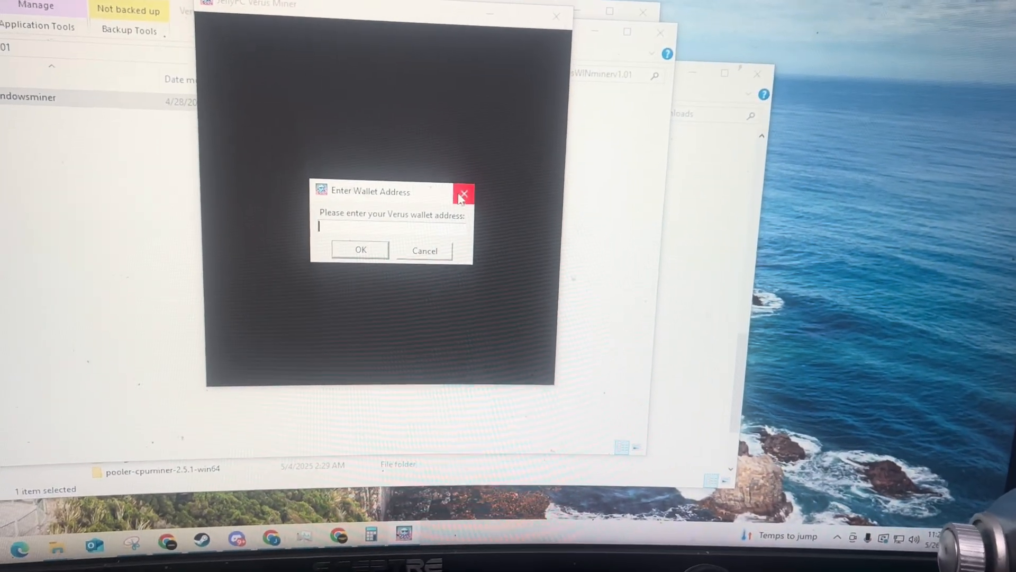
Step: Dismiss the wallet prompt and script error, then relaunch Veruswindowsminer from the download folder
click(463, 194)
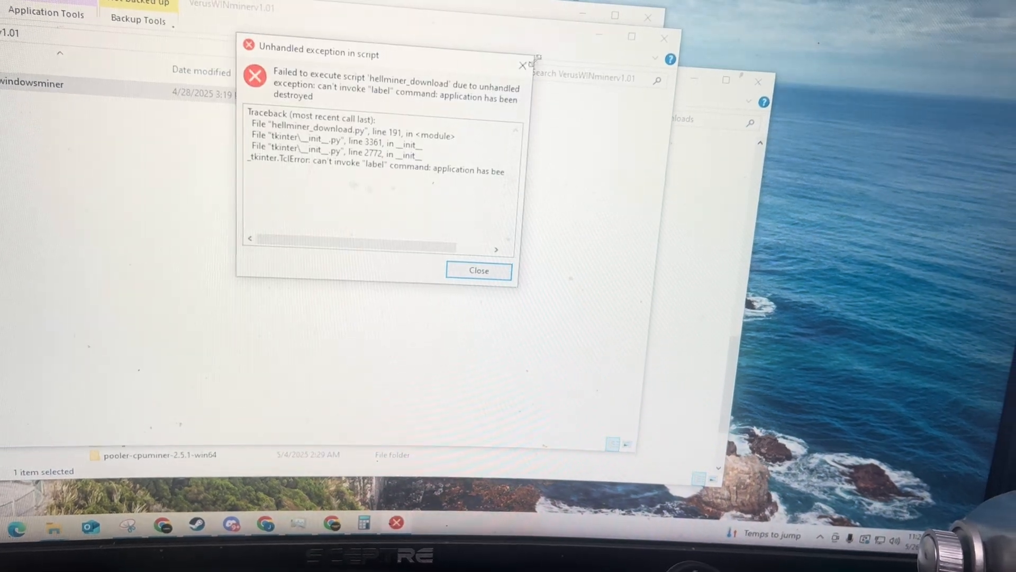
click(478, 270)
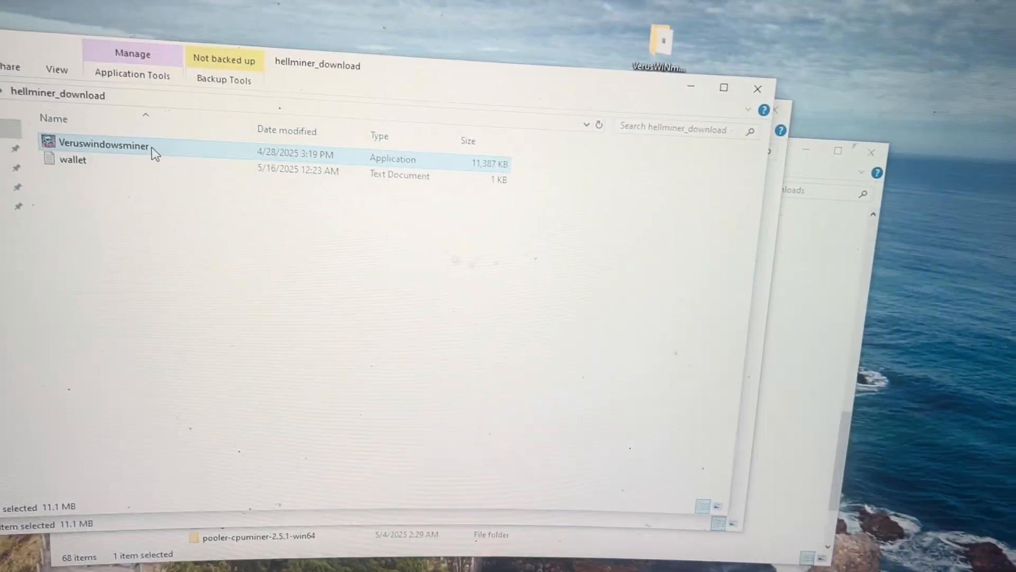
double_click(104, 146)
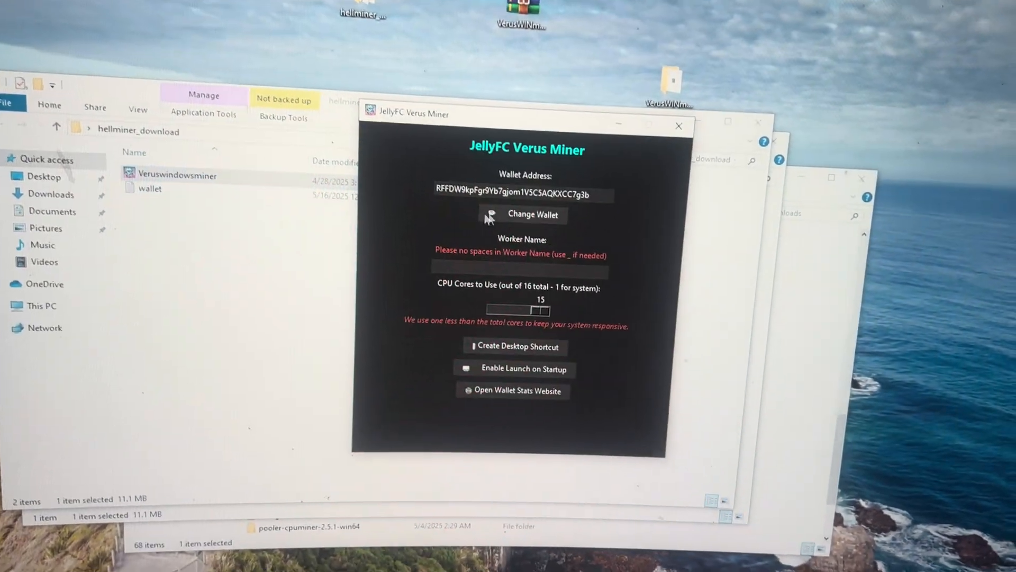
Step: Select the wallet address field to verify it before setting 15 CPU cores
triple_click(524, 195)
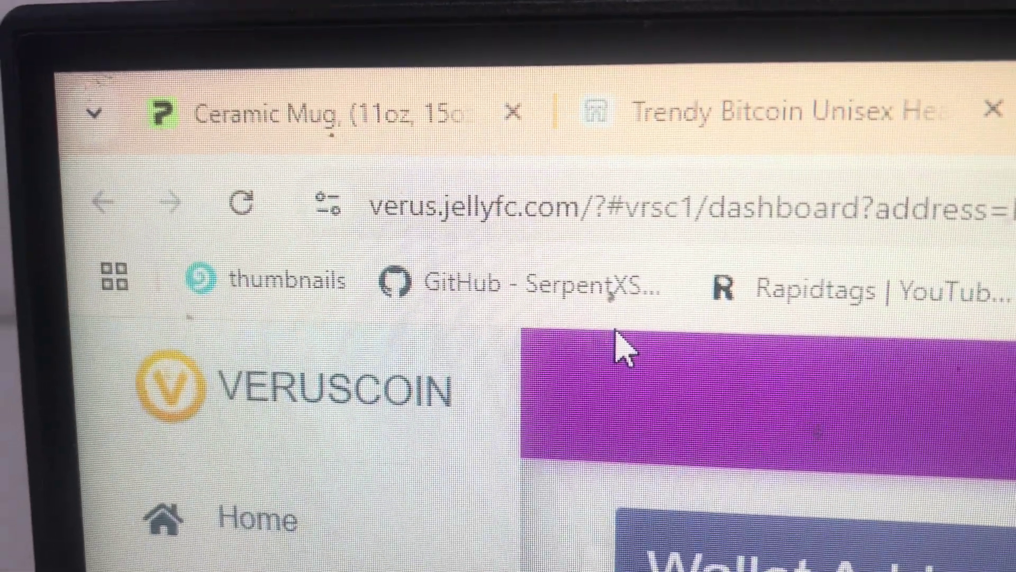
Step: Review the wallet overview and its Blocks page showing mining effort
scroll(down, 3)
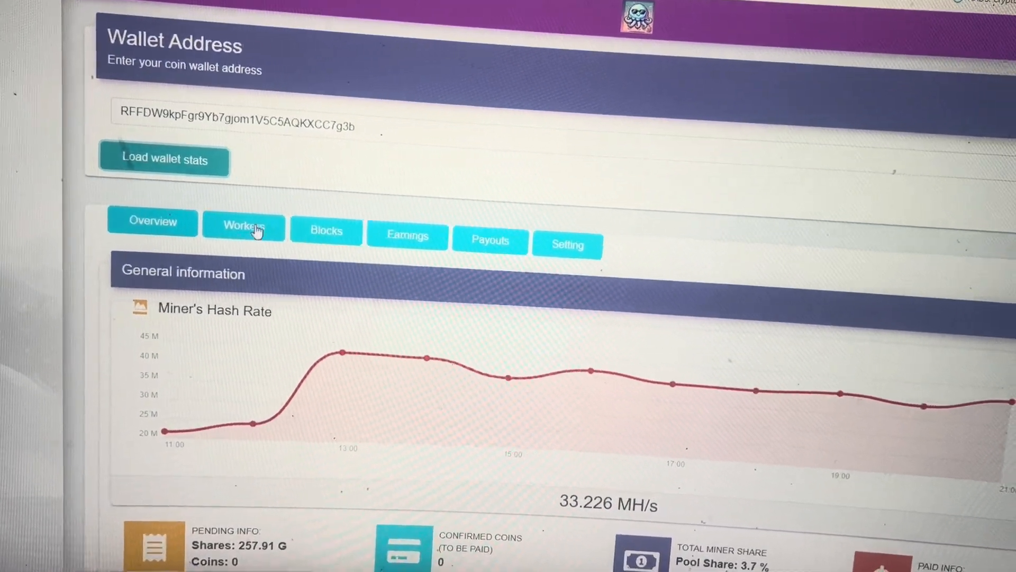
click(243, 227)
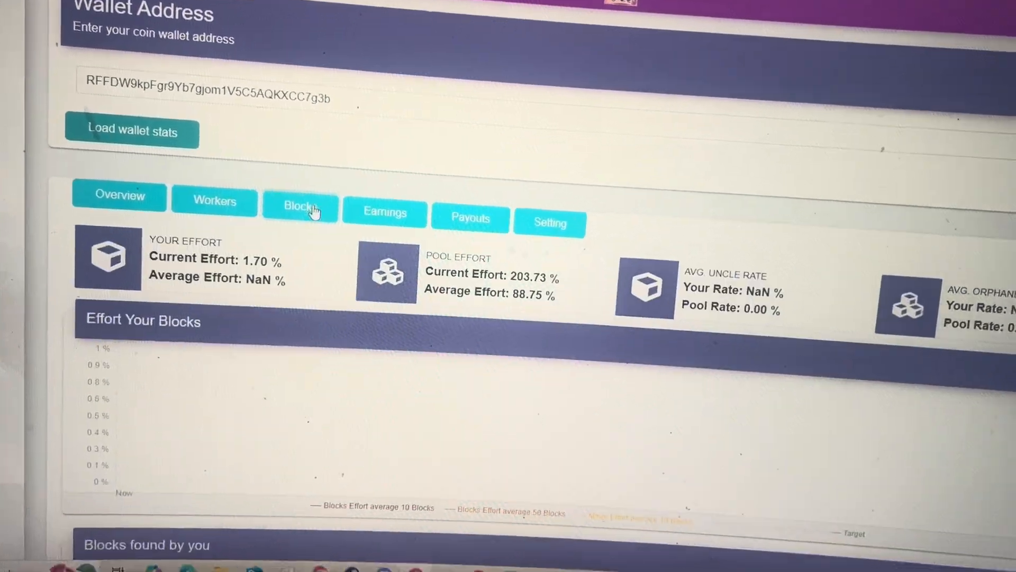
scroll(down, 3)
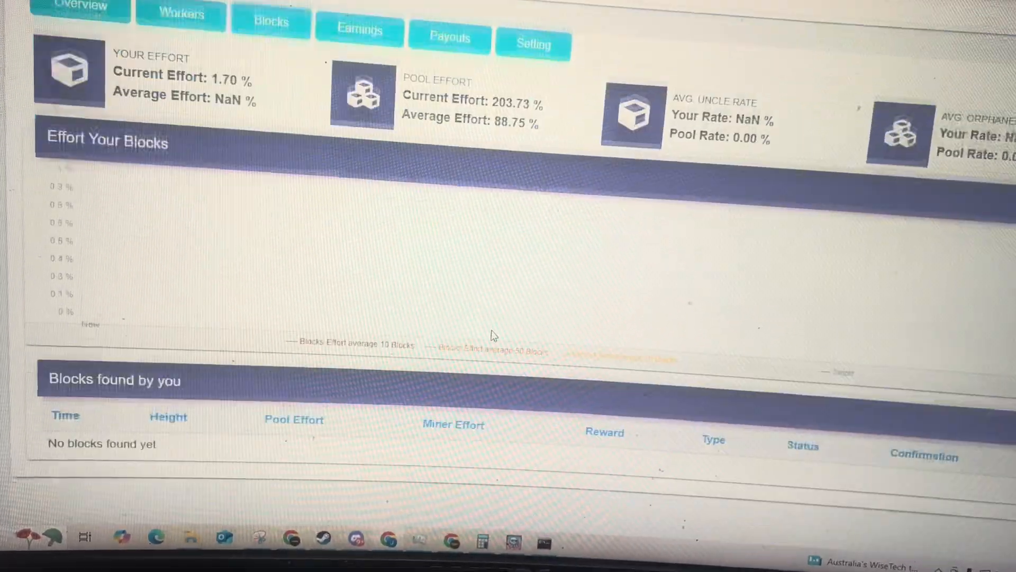
scroll(down, 3)
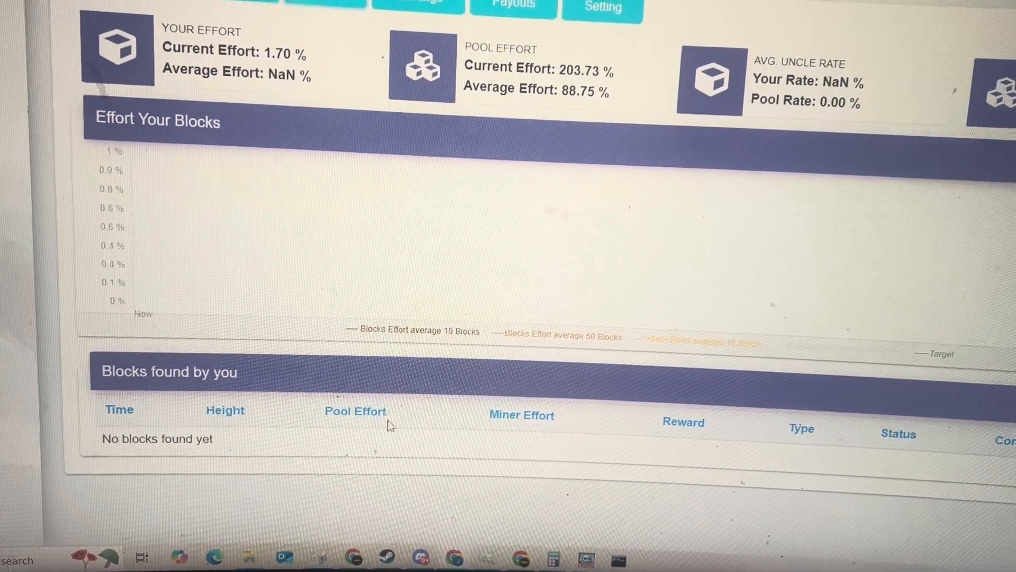
Step: View the Earnings, Payouts and payout Setting pages, then return to the 33.226 MH/s overview
click(377, 173)
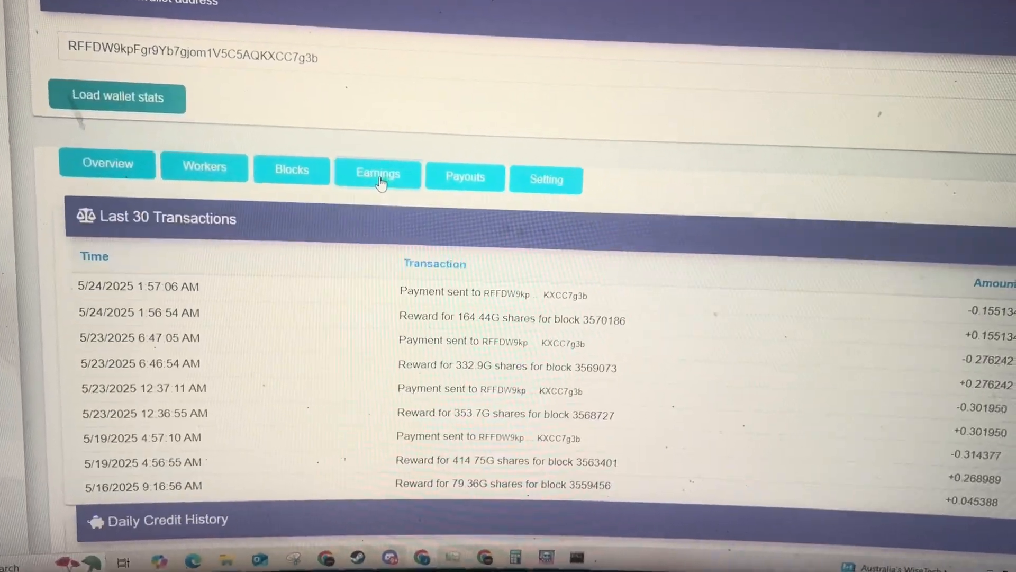
click(464, 177)
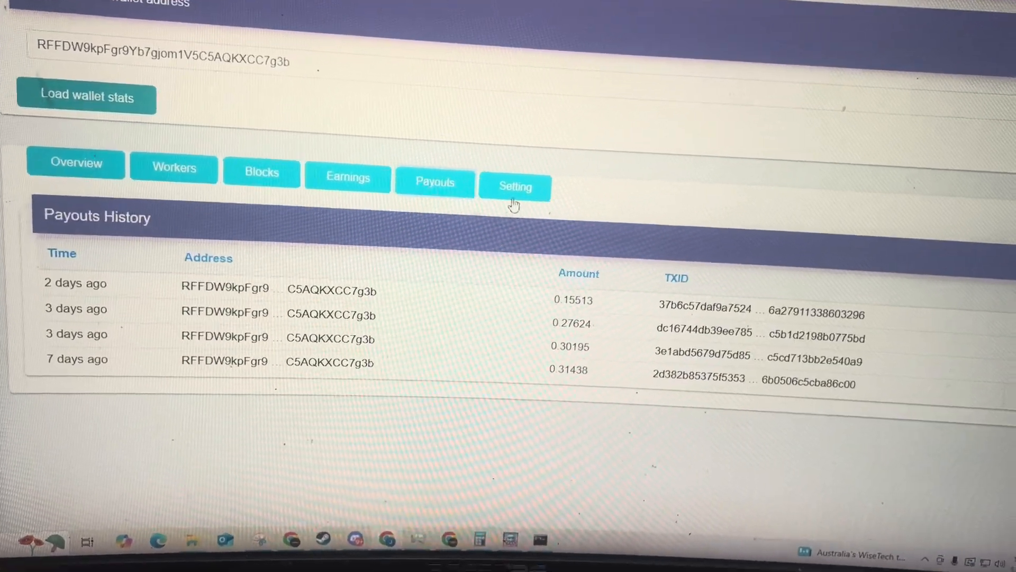
click(515, 186)
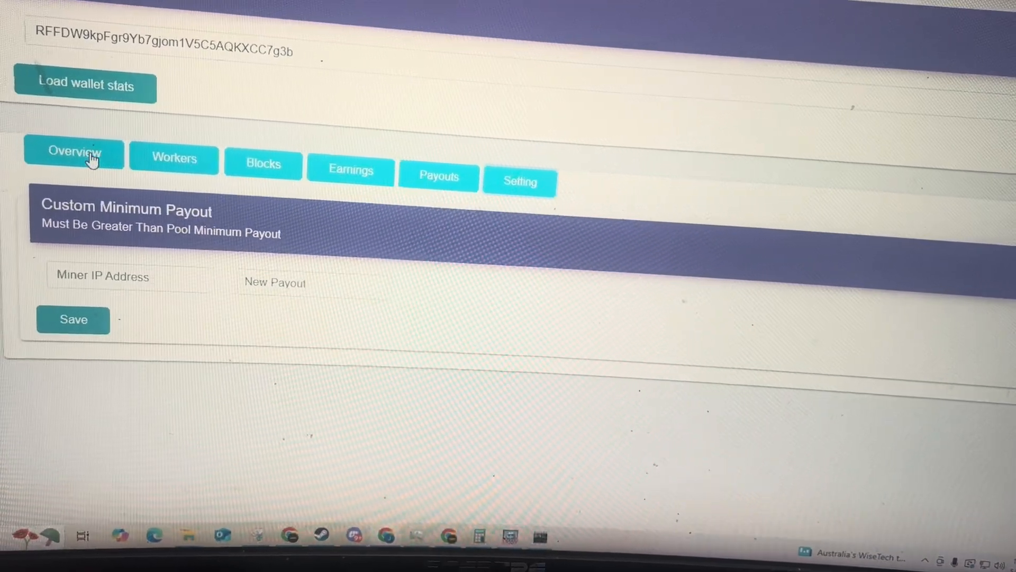
click(73, 153)
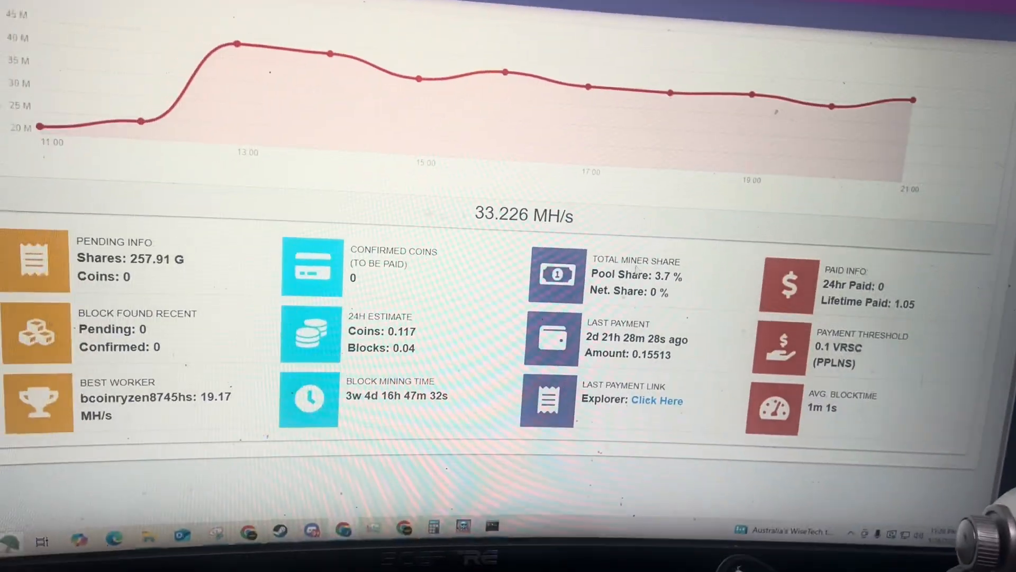
scroll(up, 3)
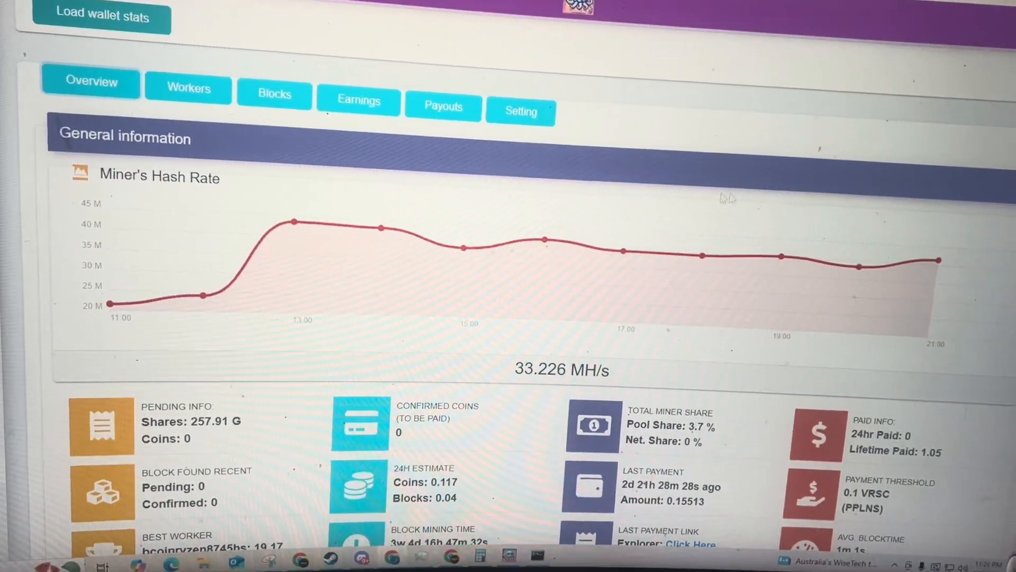
scroll(up, 3)
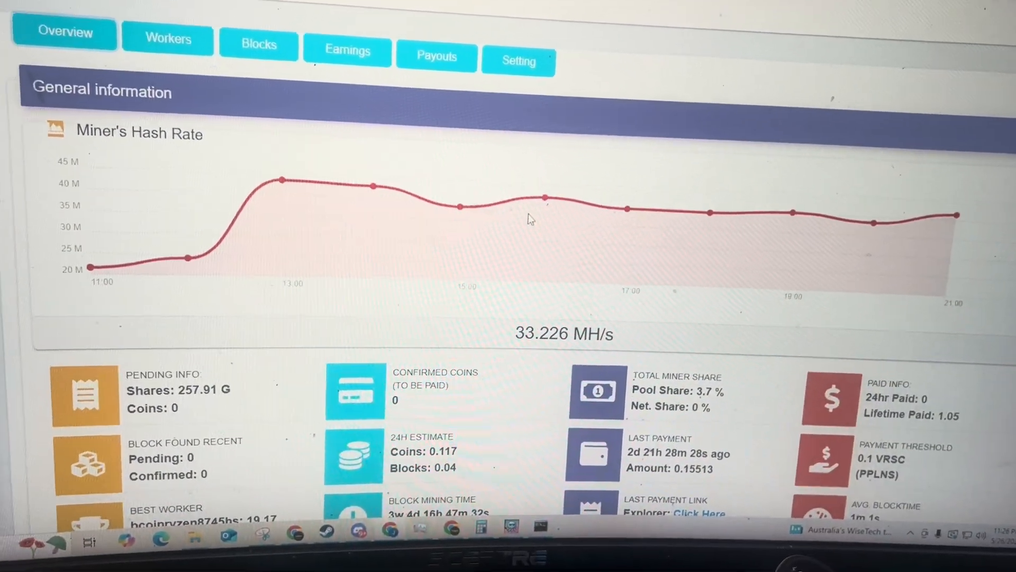